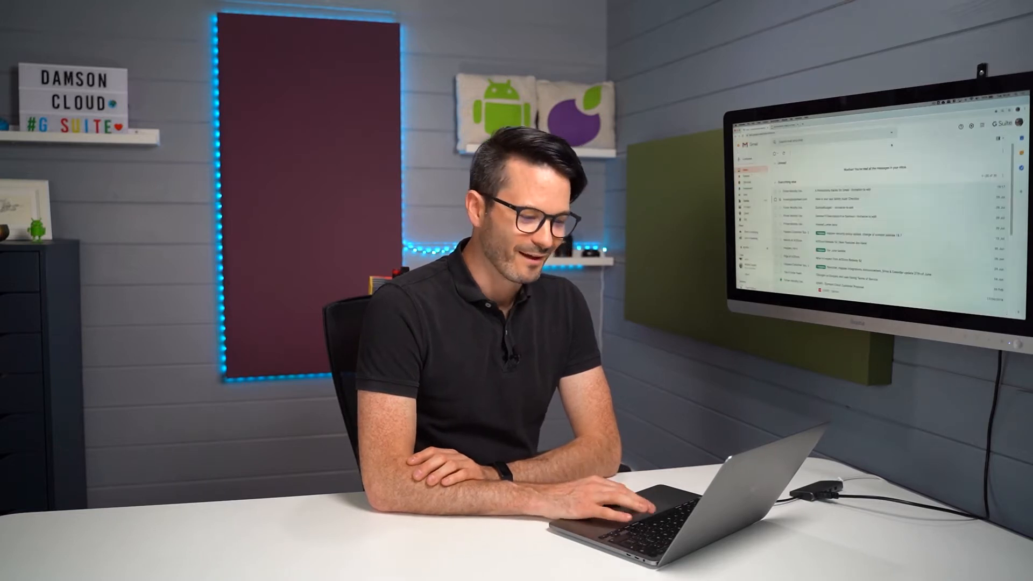
Open Quick settings and scroll down toward the Inbox type options
{"action": "left_click", "coordinate": [881, 77]}
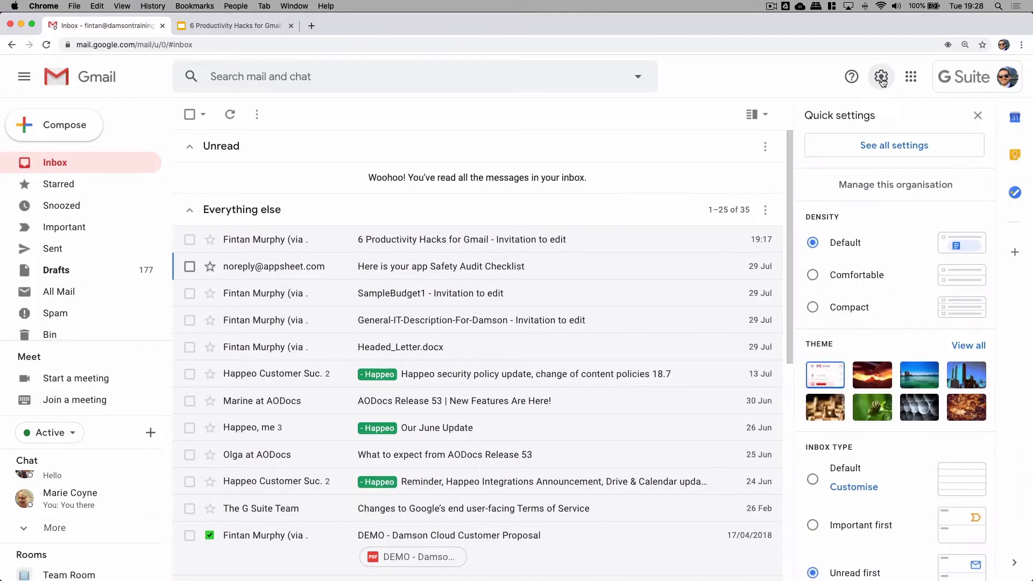
{"action": "mouse_move", "coordinate": [880, 163]}
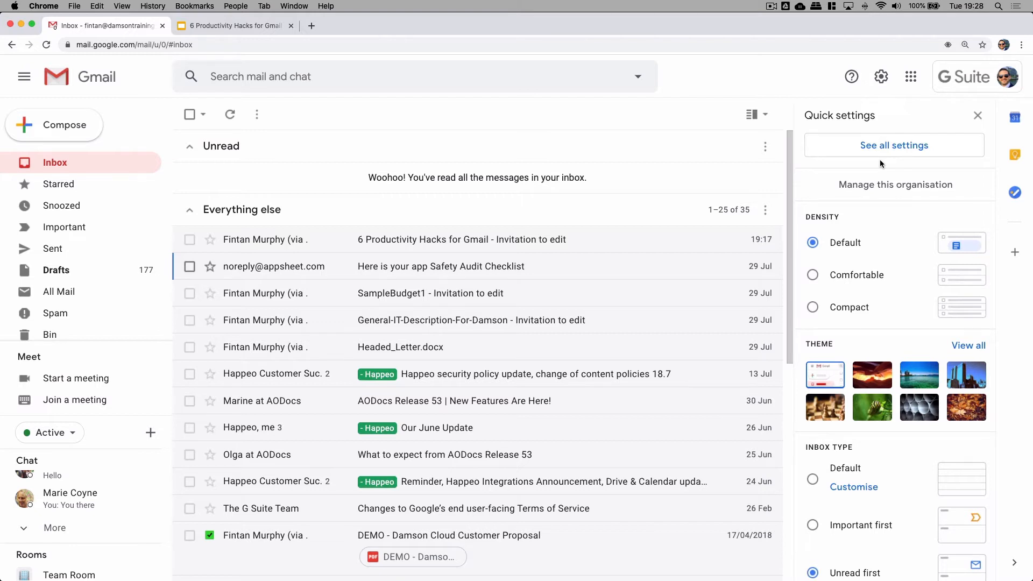
{"action": "mouse_move", "coordinate": [868, 246]}
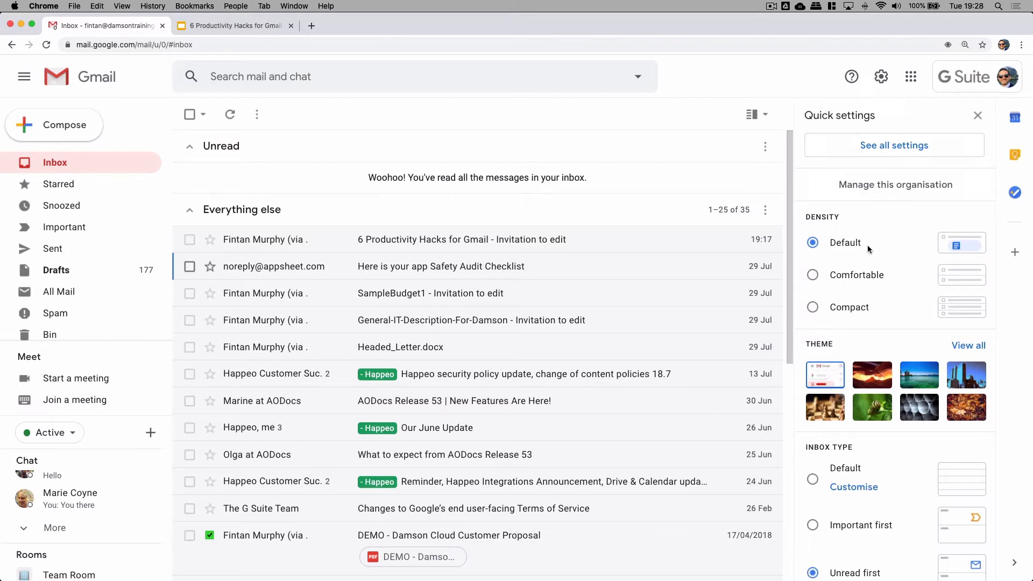
{"action": "scroll", "scroll_direction": "down", "scroll_amount": 3}
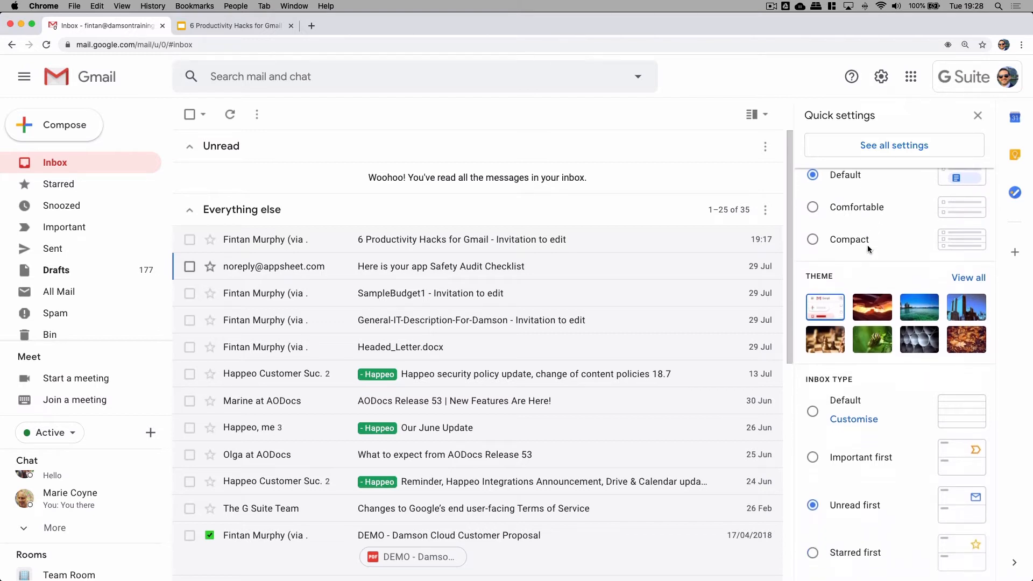
Set inbox type to Default and enable the Social category tab alongside the others
{"action": "left_click", "coordinate": [813, 400]}
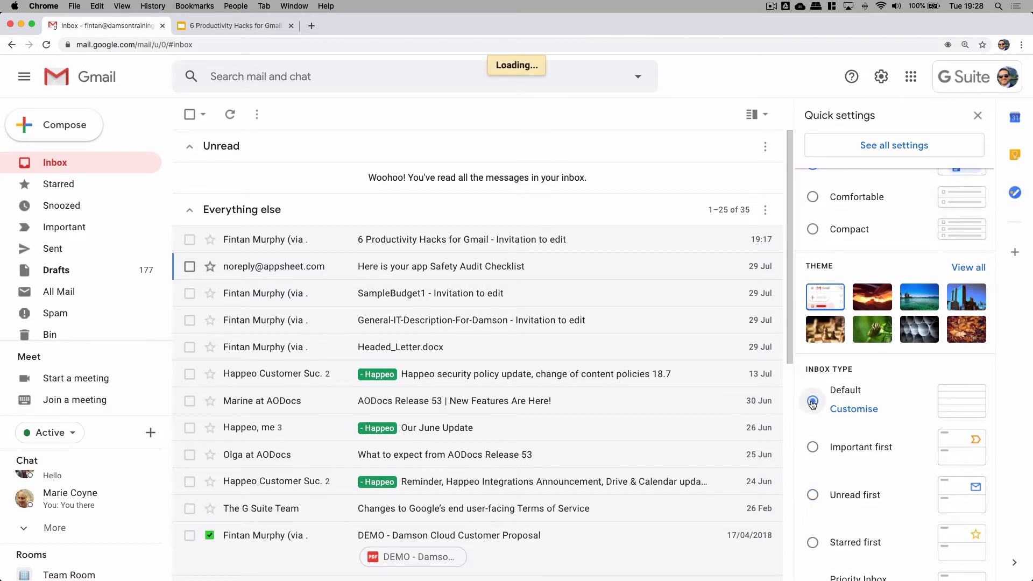
{"action": "left_click", "coordinate": [853, 409]}
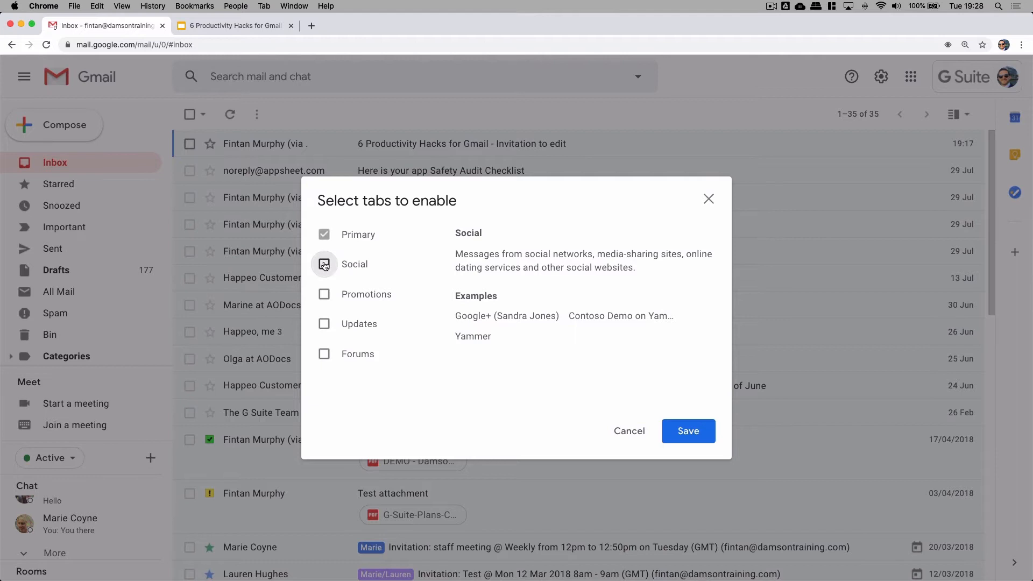
{"action": "left_click", "coordinate": [324, 354]}
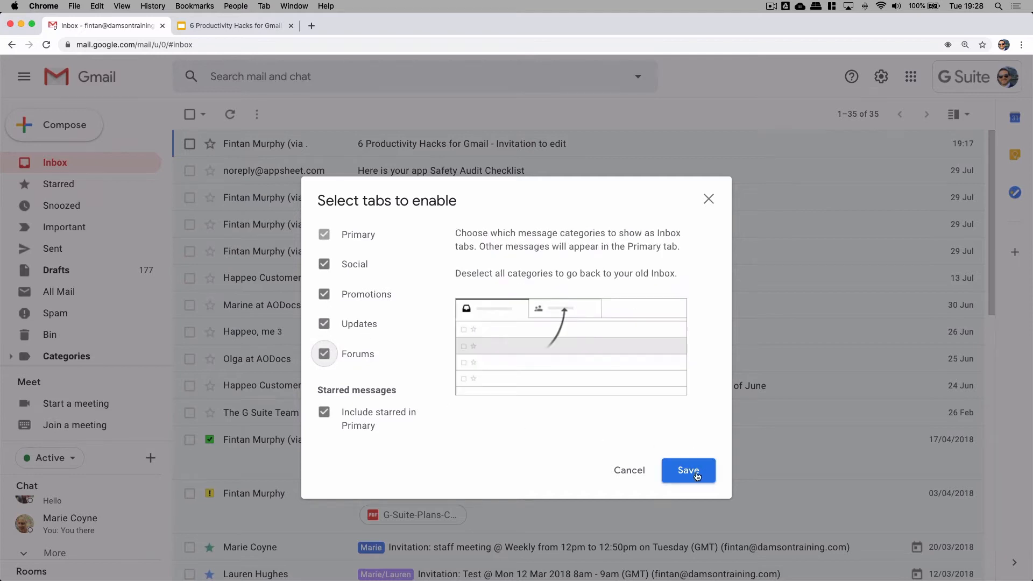
{"action": "left_click", "coordinate": [688, 470]}
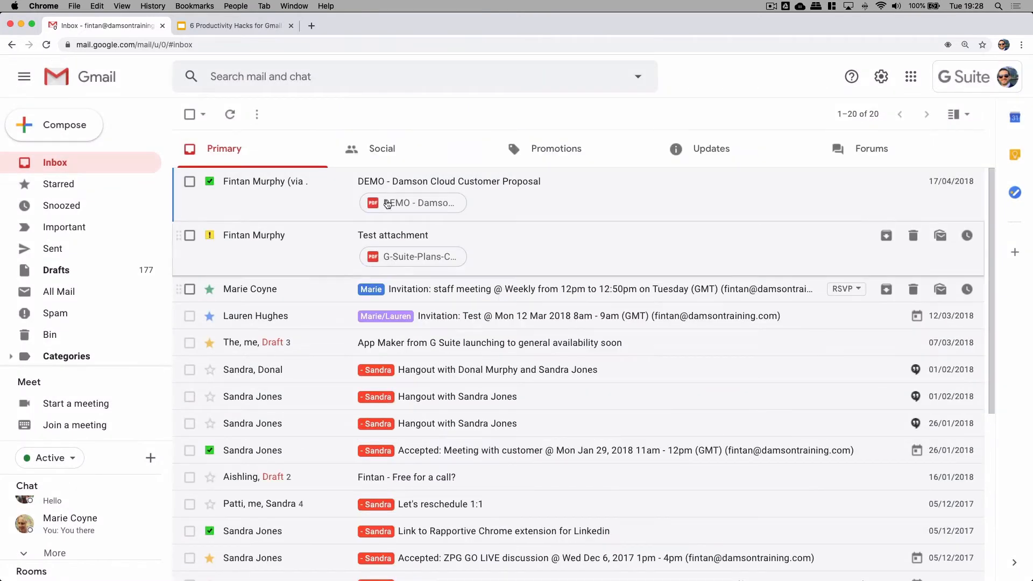
{"action": "left_click", "coordinate": [382, 149]}
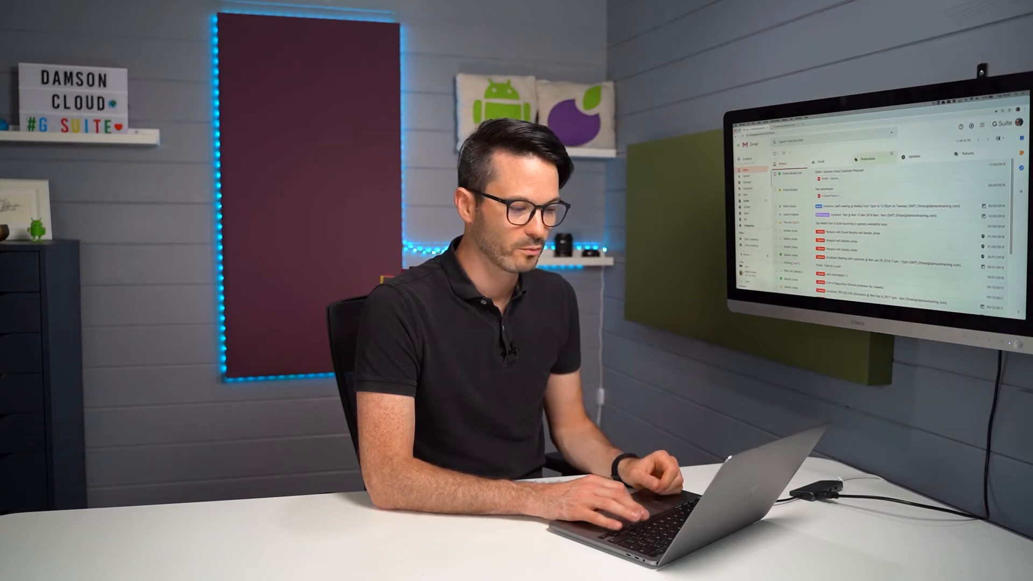
Reopen Quick settings from the gear beside the tabbed inbox
{"action": "left_click", "coordinate": [880, 76]}
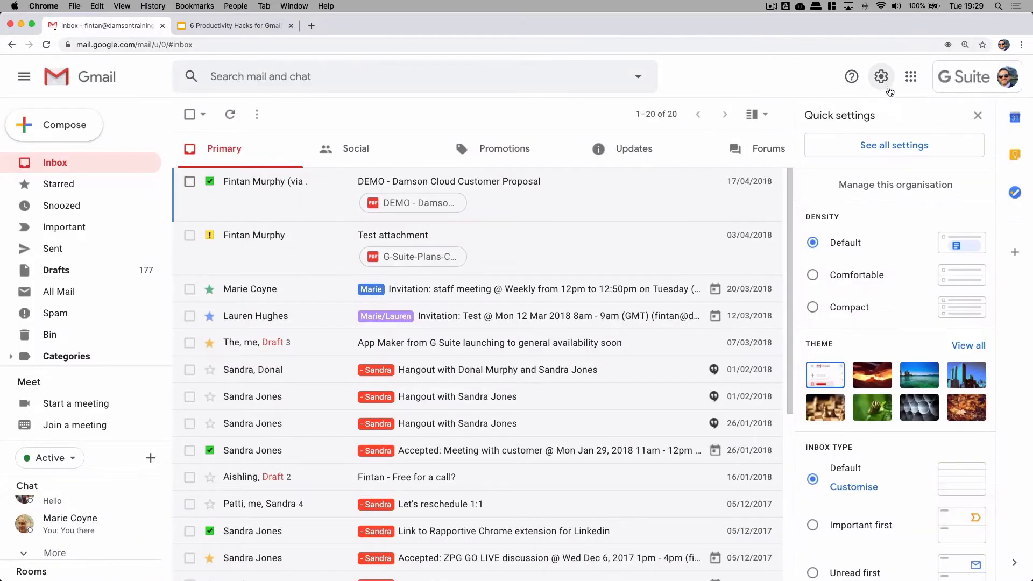
{"action": "mouse_move", "coordinate": [851, 492]}
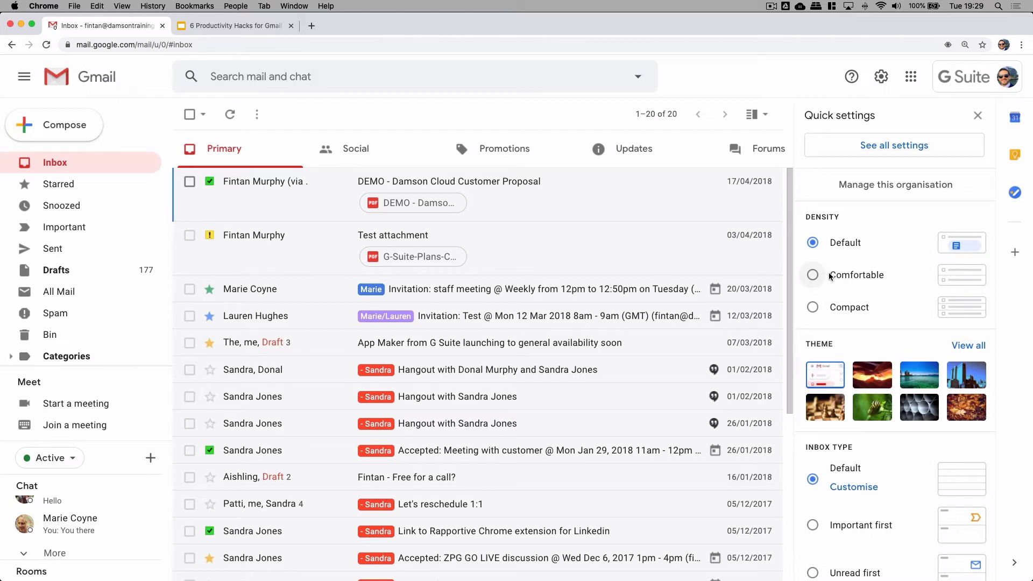
{"action": "mouse_move", "coordinate": [568, 371]}
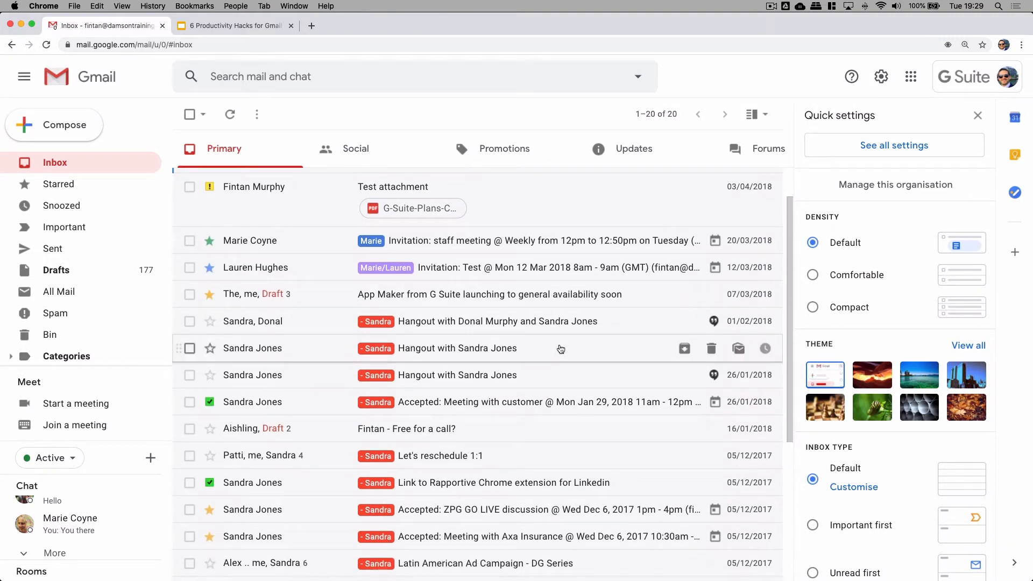
{"action": "mouse_move", "coordinate": [394, 330]}
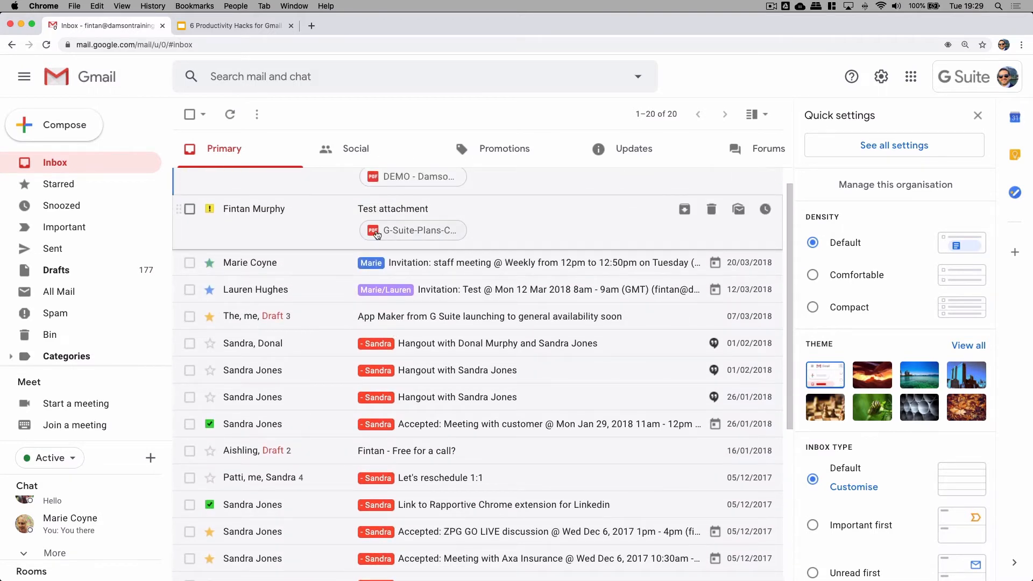
{"action": "mouse_move", "coordinate": [779, 275]}
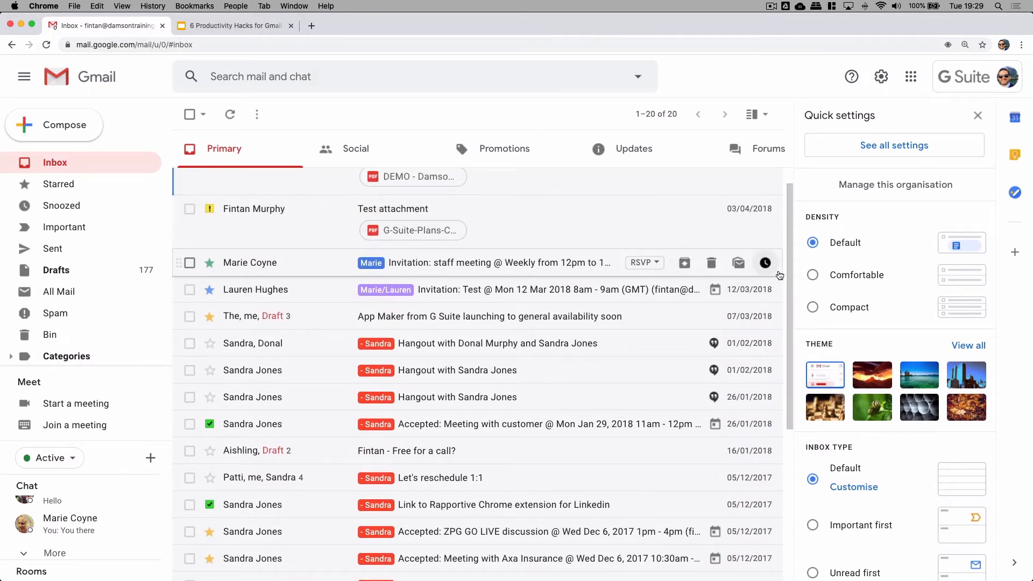
Try Comfortable density, then settle on Compact density
{"action": "left_click", "coordinate": [812, 275]}
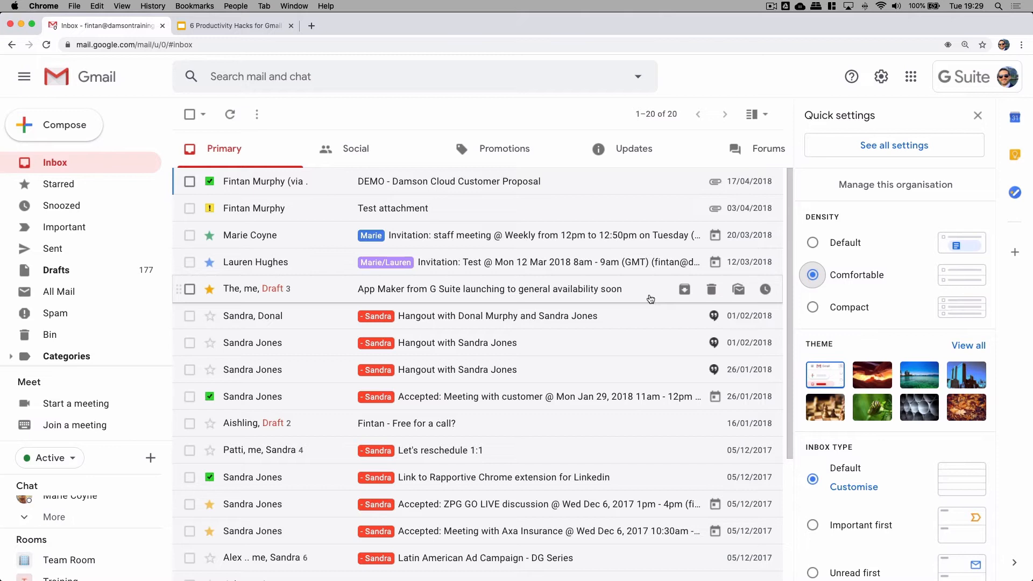
{"action": "left_click", "coordinate": [812, 307]}
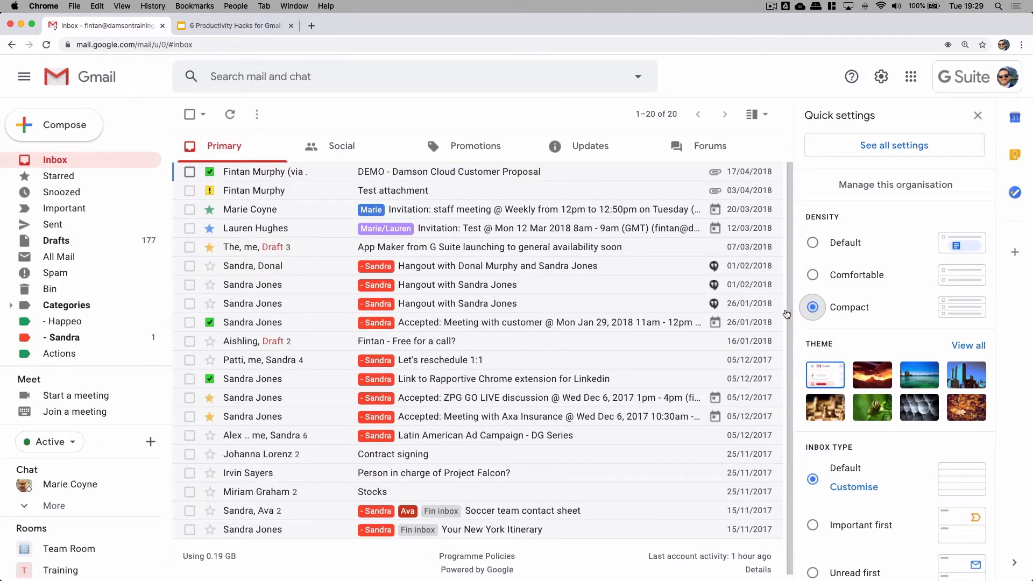
{"action": "mouse_move", "coordinate": [659, 328]}
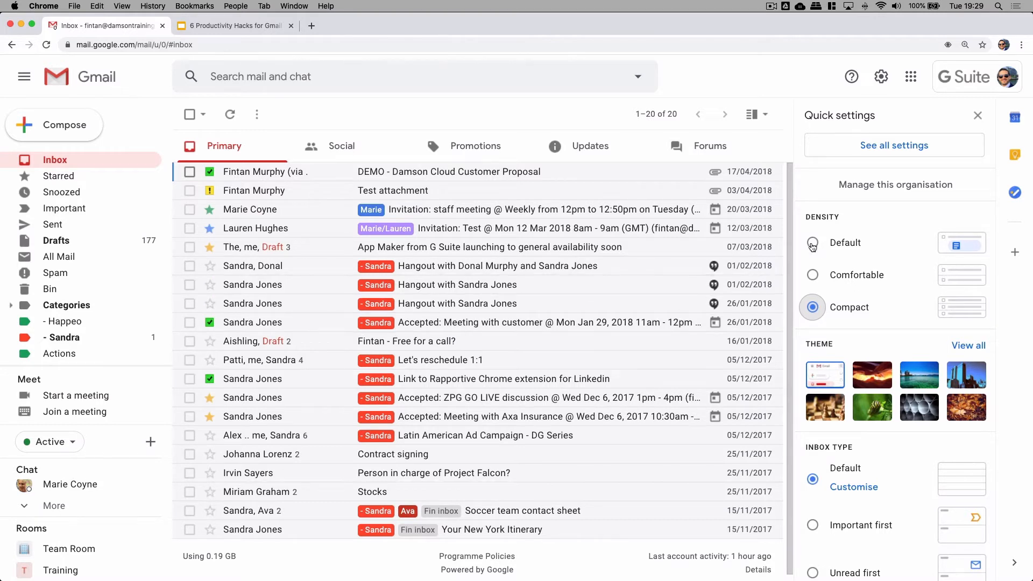
Switch the inbox density back to Default and scroll the Quick settings panel
{"action": "left_click", "coordinate": [812, 243]}
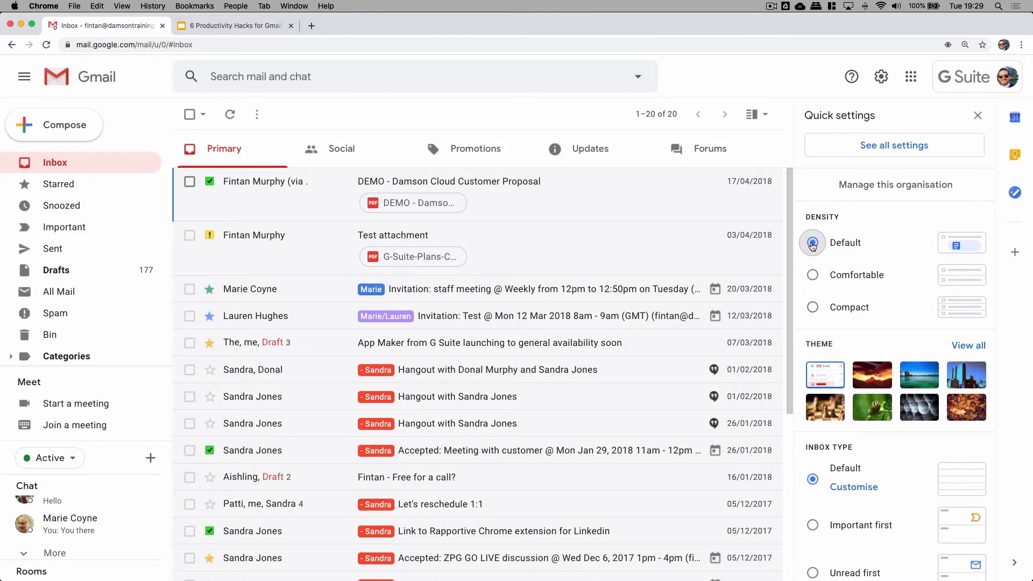
{"action": "scroll", "scroll_direction": "down", "scroll_amount": 3}
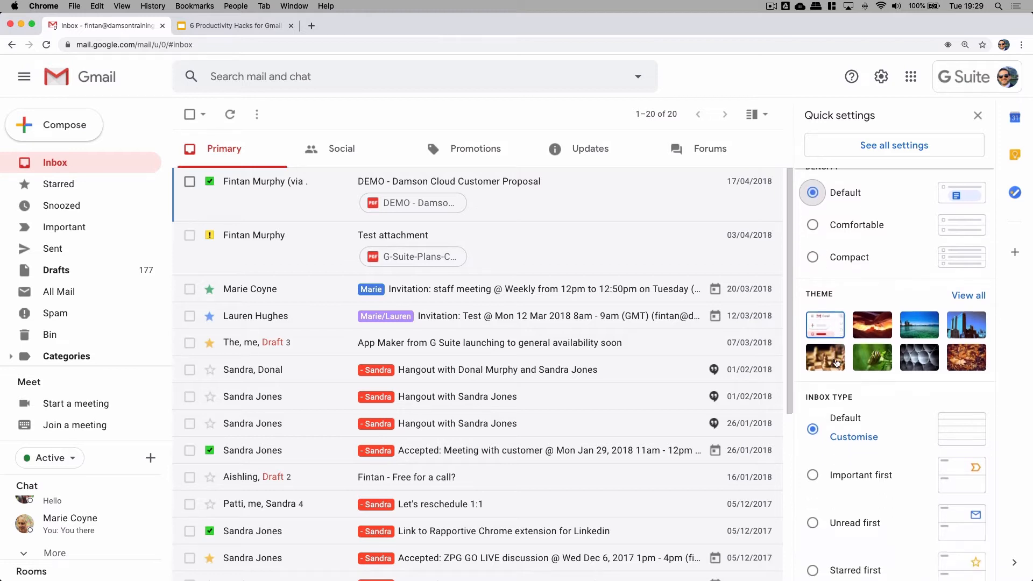